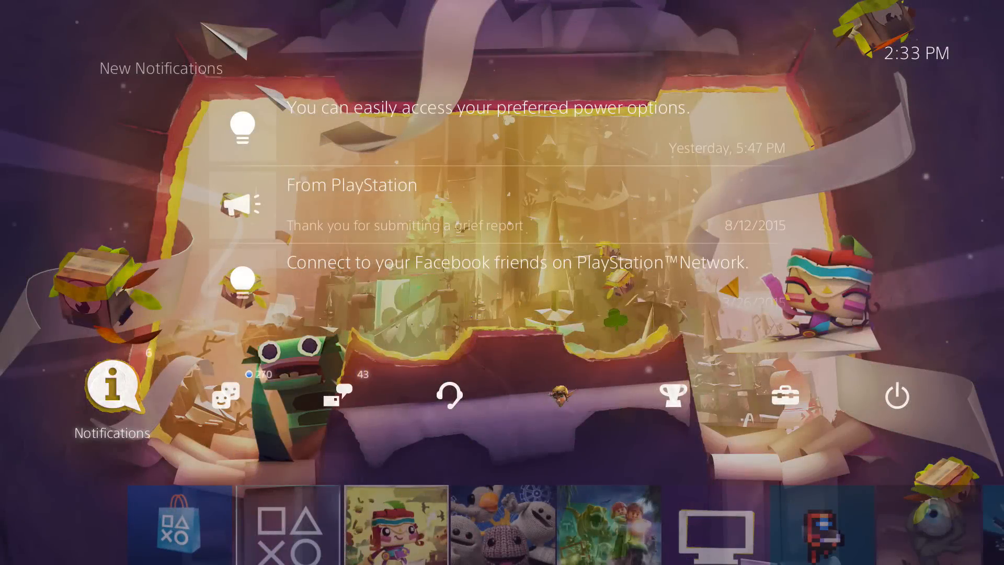
Step: Leave Notifications for the home row, landing on LEGO Jurassic World with its start options
left_click(224, 395)
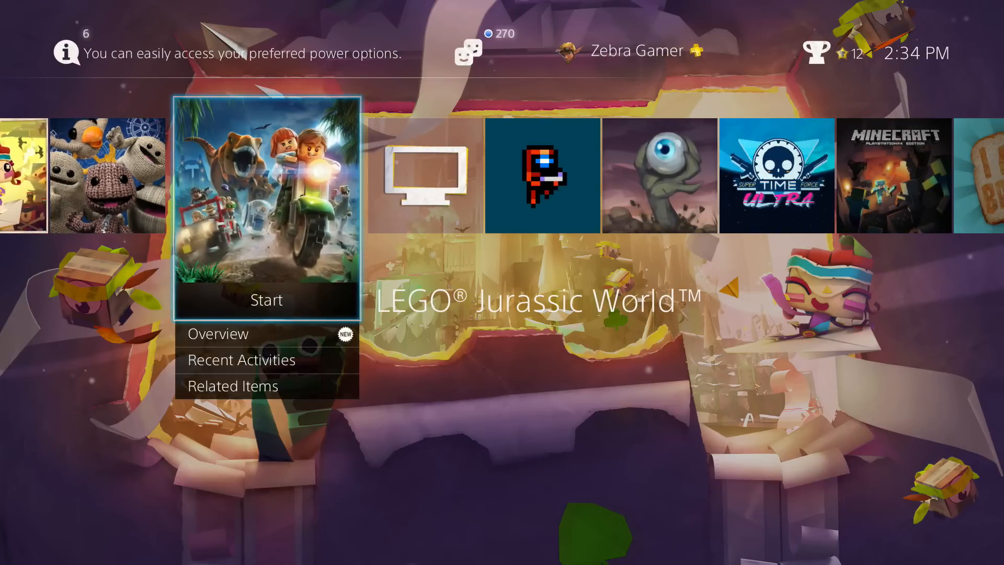
Step: Scroll along the content row toward Party and its 'Parties You Can Join' listing
scroll("right", 3)
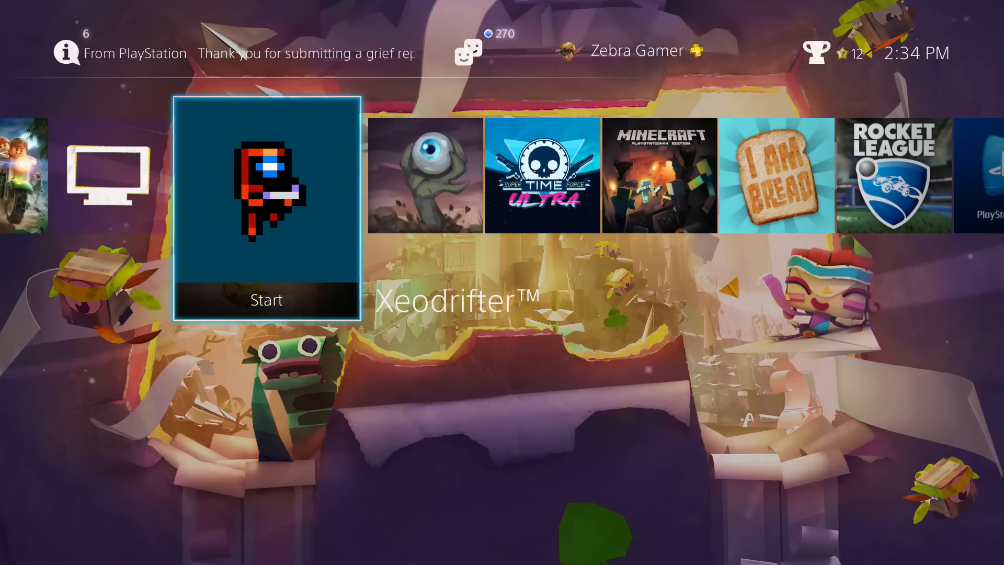
scroll("right", 3)
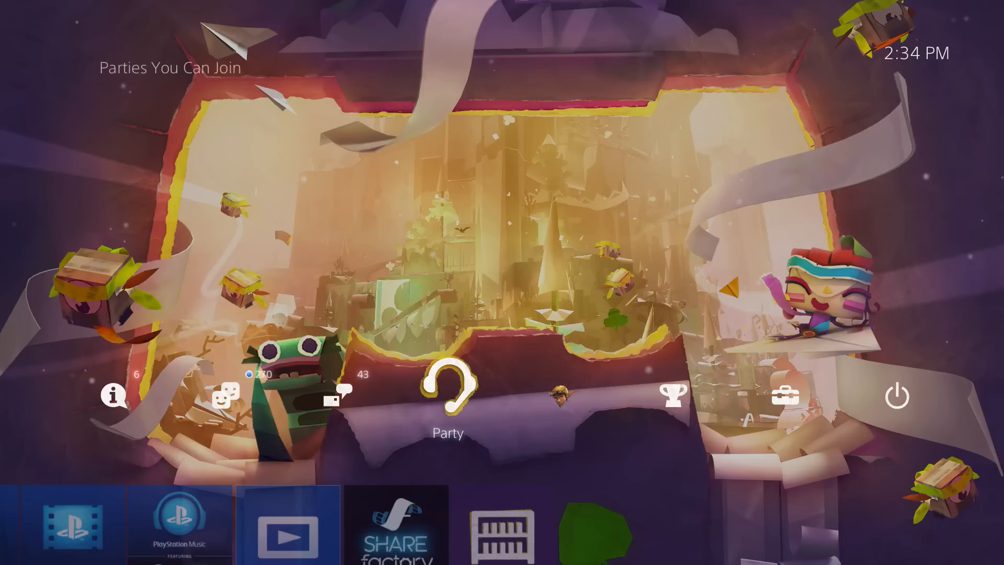
left_click(115, 395)
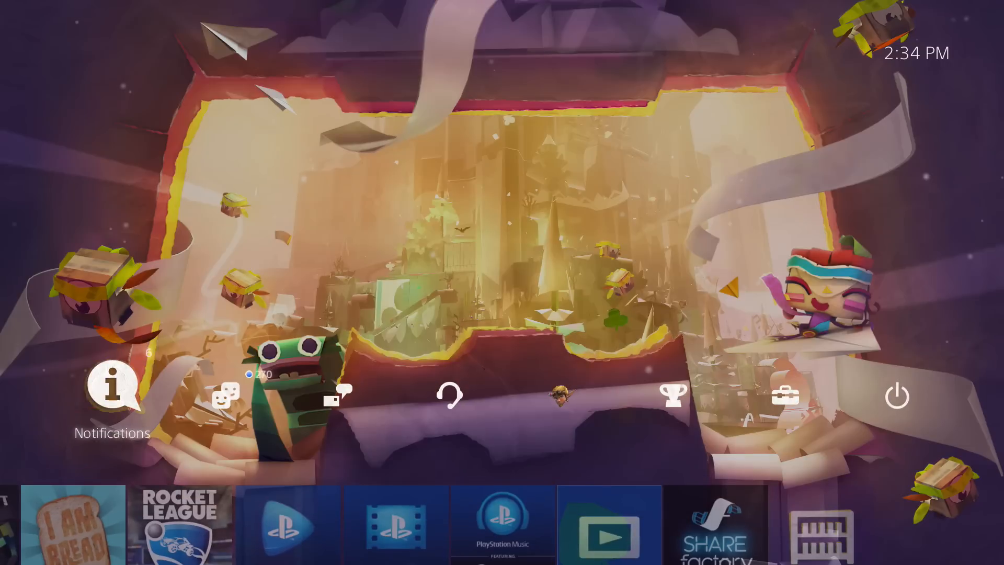
left_click(113, 395)
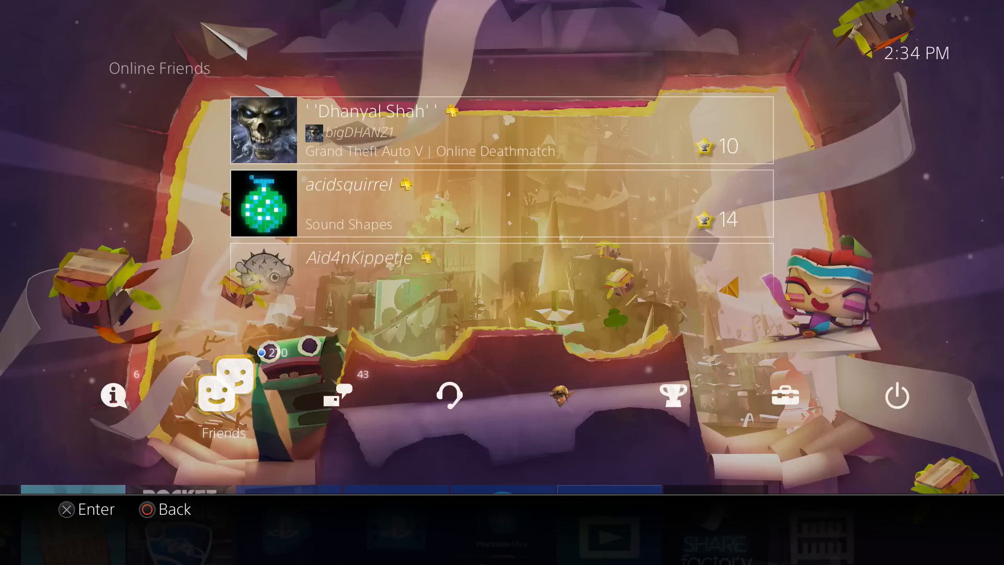
left_click(559, 396)
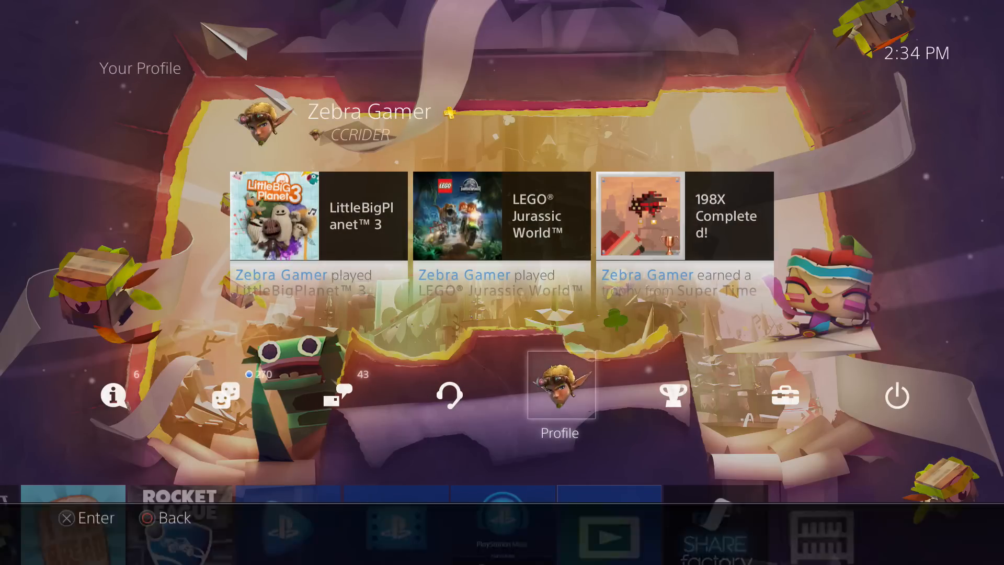
left_click(225, 395)
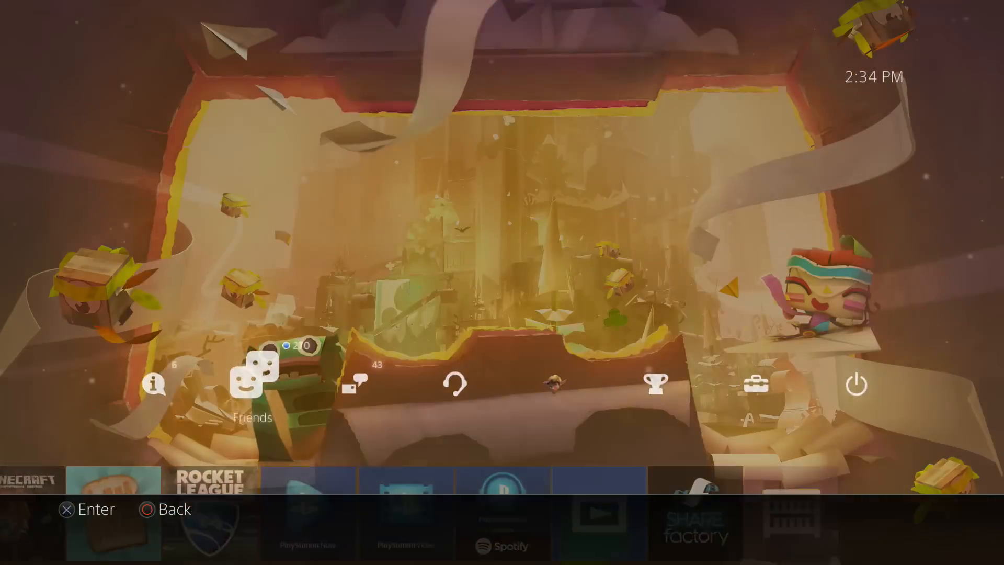
Step: Return to the home content row and scroll past PlayStation Now to Super Time Force Ultra
left_click(252, 381)
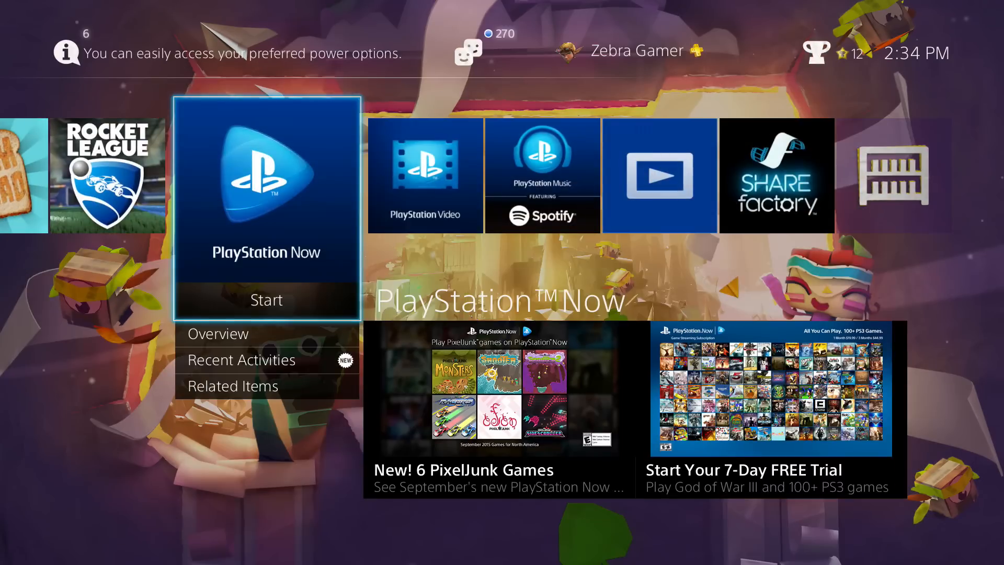
scroll("left", 3)
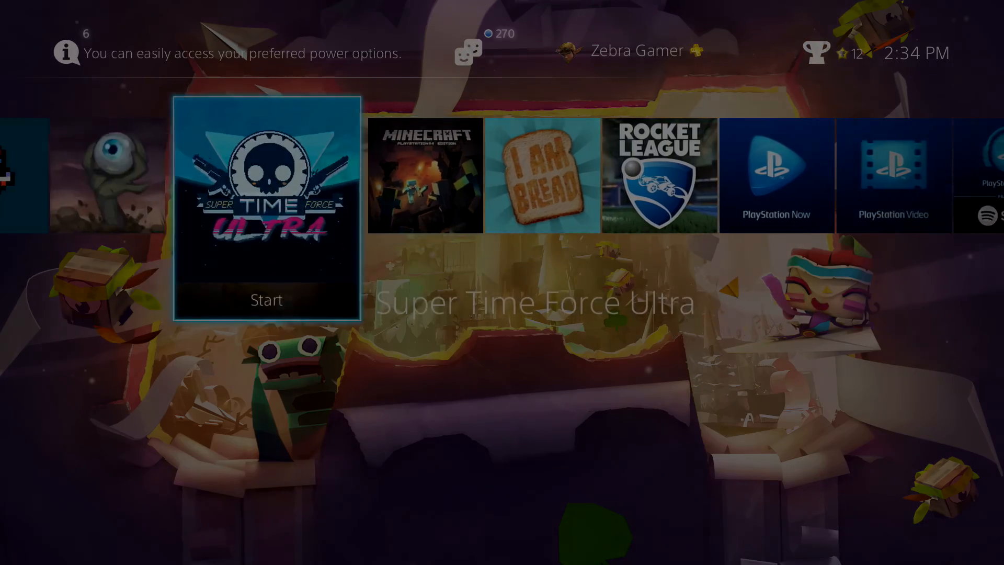